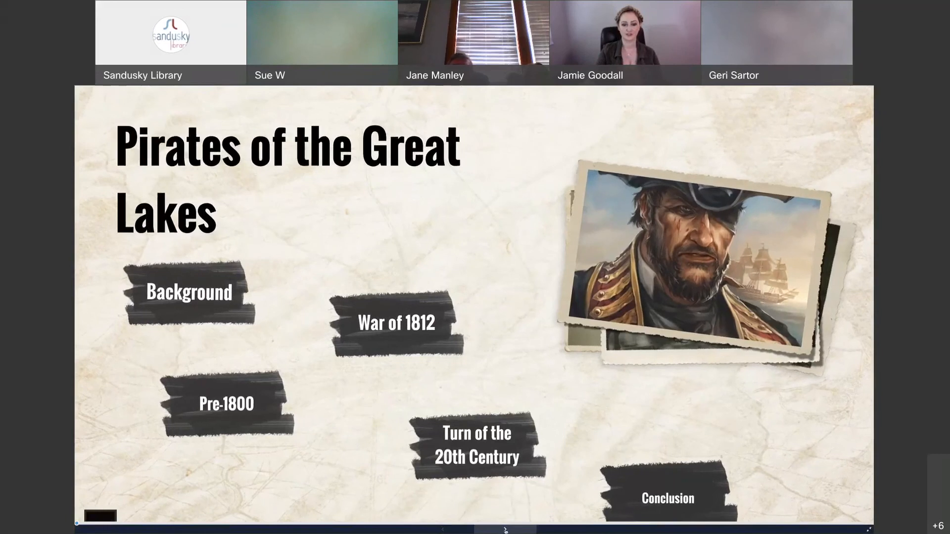
Zoom into the Background section showing the Geography and Synopsis topics.
left_click(189, 297)
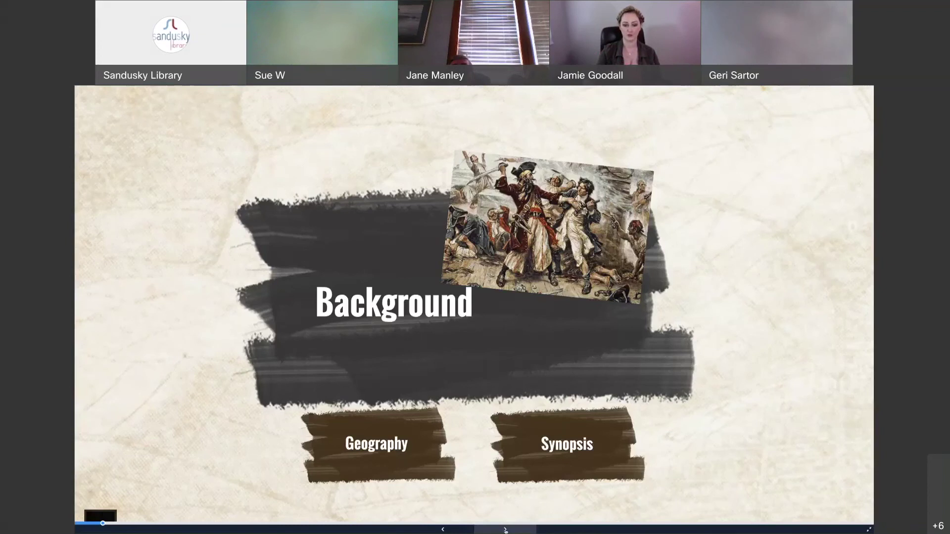
Zoom into the Geography topic to show The Lakes slide with its five lake pictures.
left_click(376, 443)
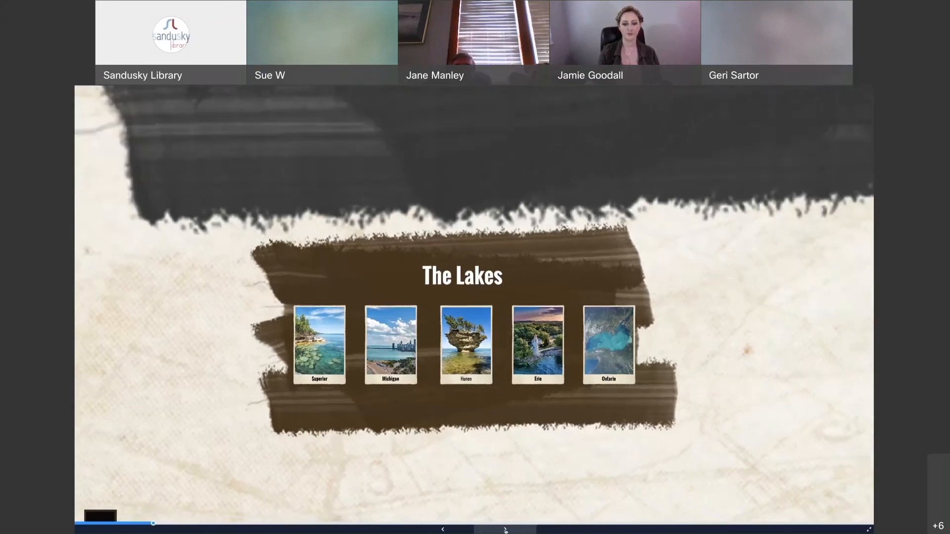
Return to the Background section, then advance to the 'Active mid-1700s' pirate portrait slide.
left_click(505, 531)
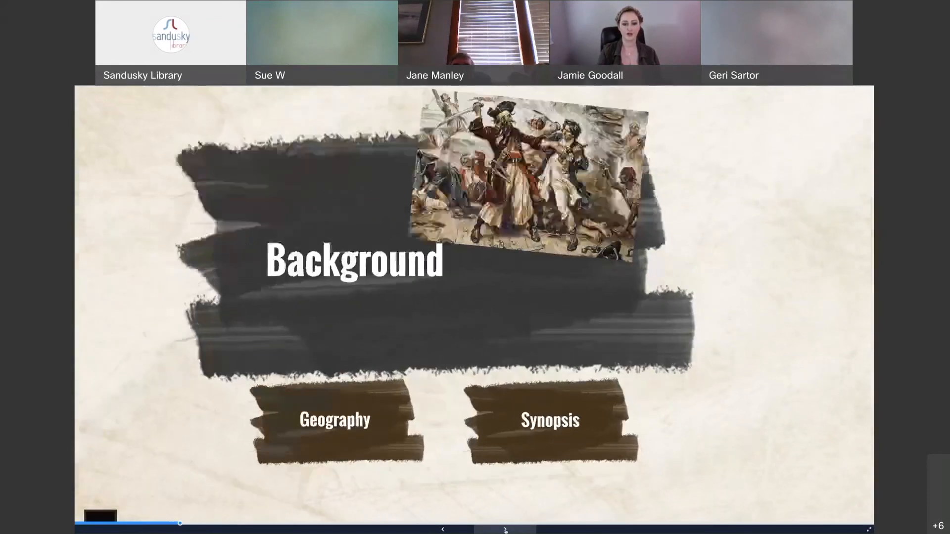
left_click(547, 421)
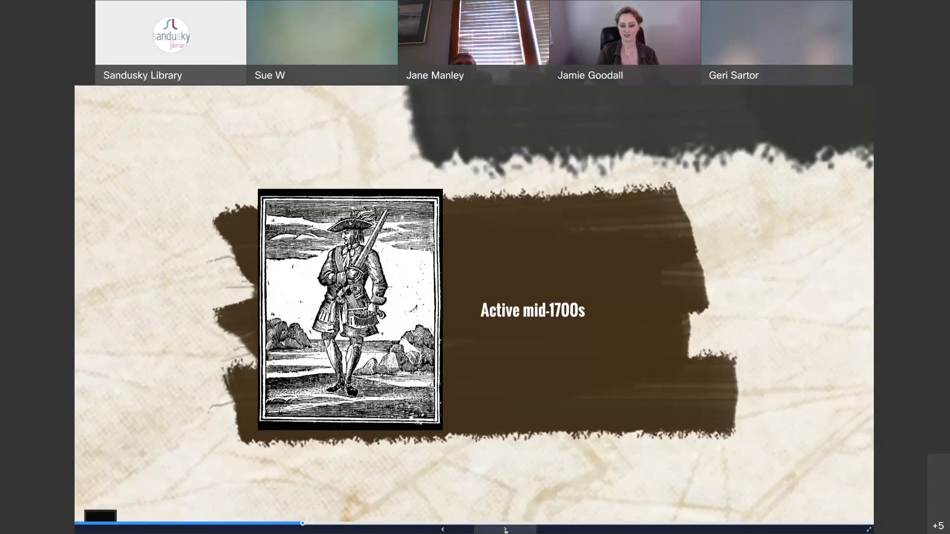
Advance past the Active 1701-1763 ship slide to The Height of Piracy overview.
left_click(504, 530)
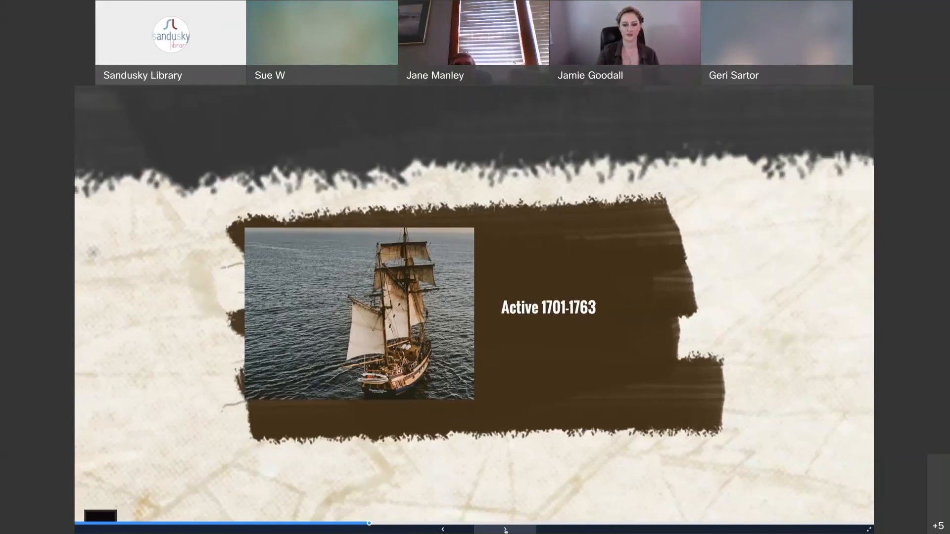
left_click(504, 529)
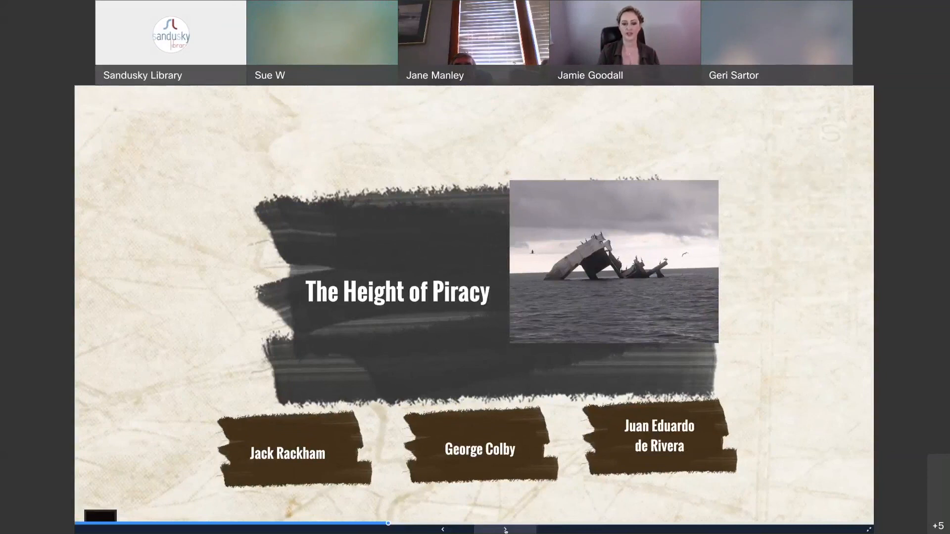
Step through the pirate profiles past the 'Allegedly Active 1793-1809' slide to the overview.
left_click(504, 530)
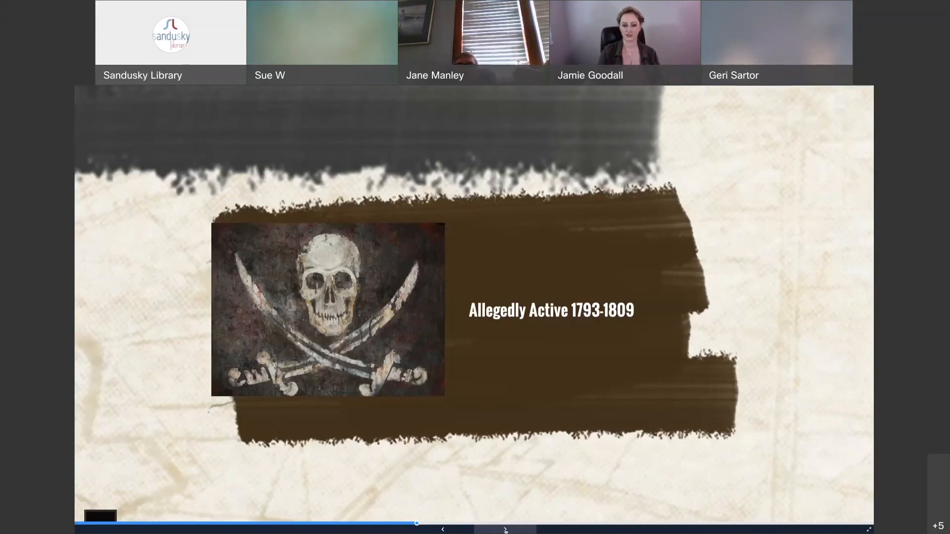
left_click(504, 530)
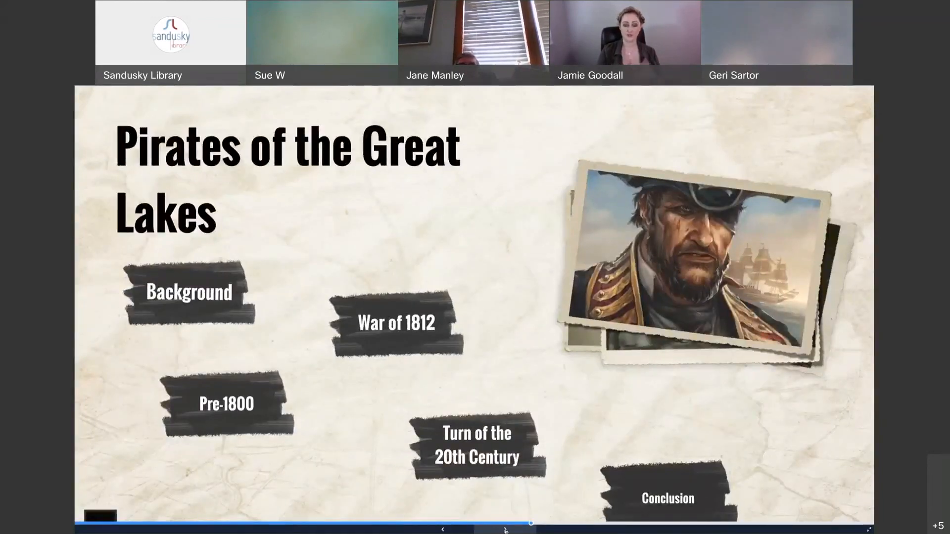
Advance from the overview to the 1850-1920 world-map slide of pirates.
left_click(505, 529)
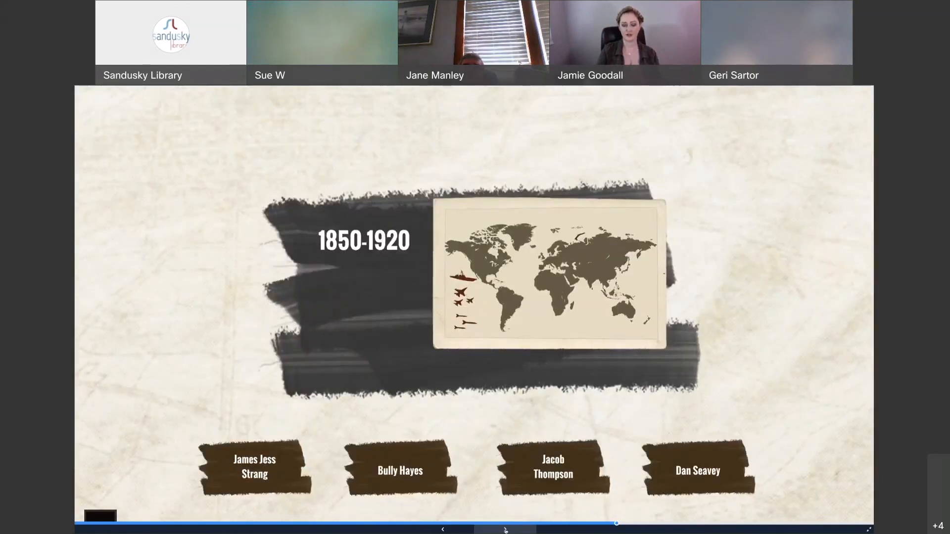
left_click(399, 471)
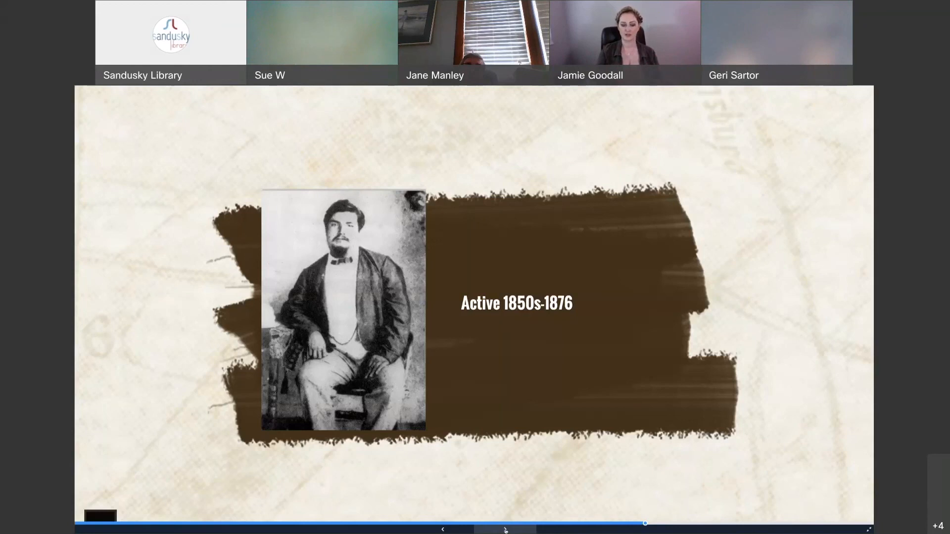
left_click(504, 529)
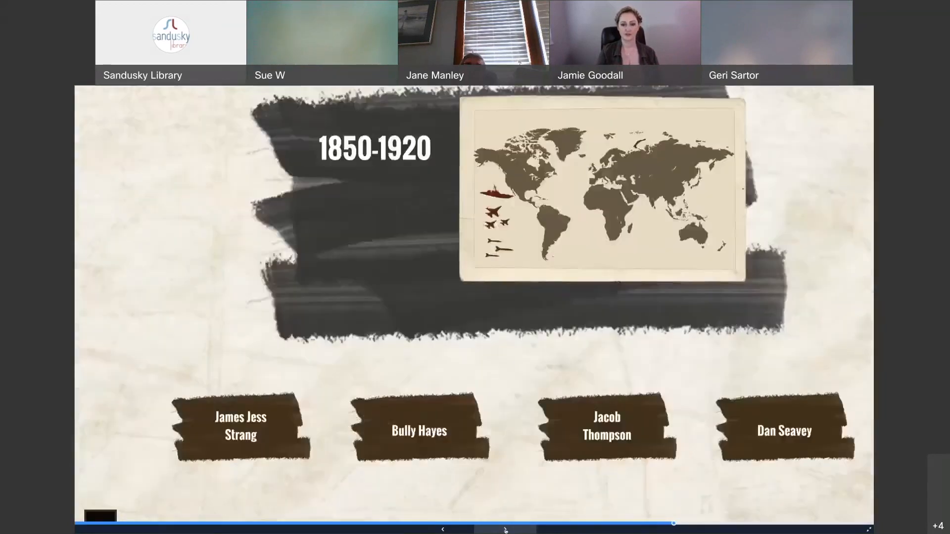